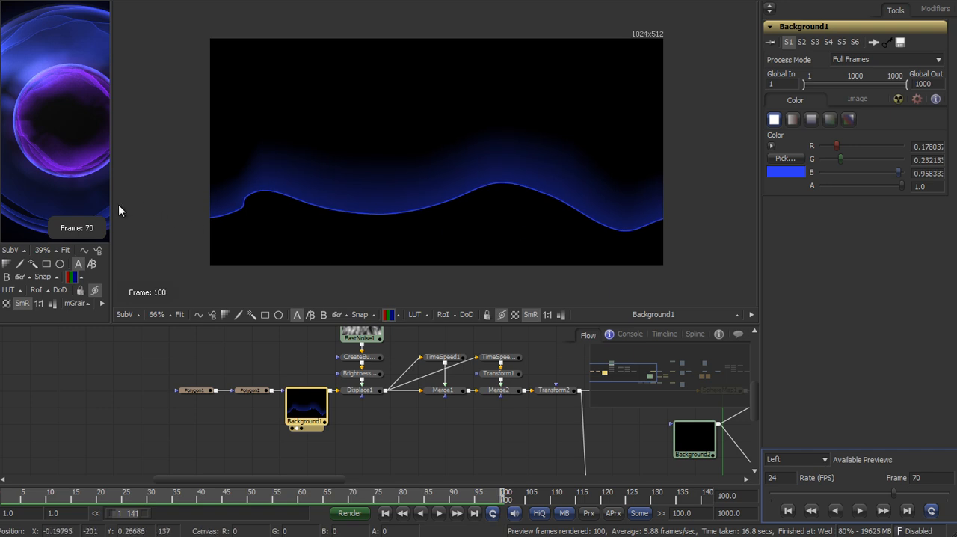
mouse_move(256, 200)
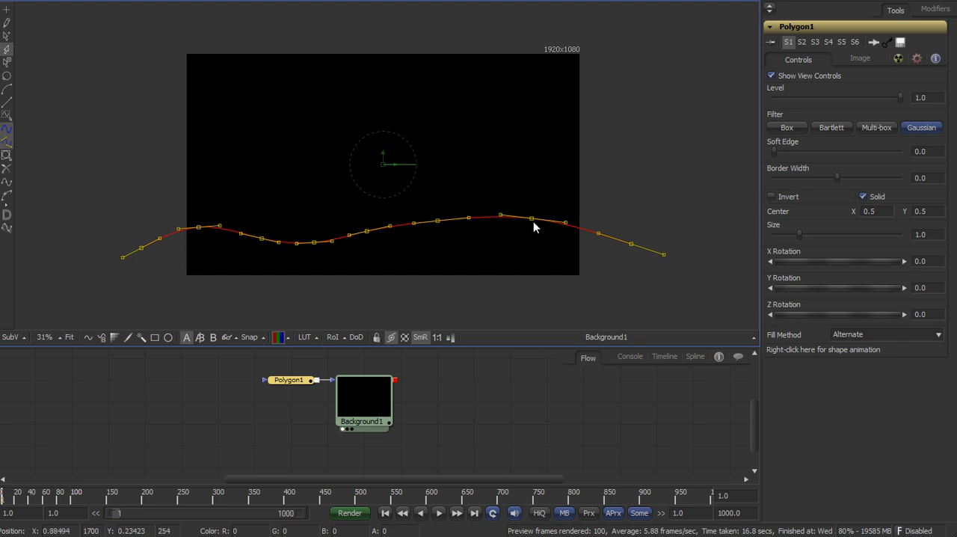
Bring up the polyline options for the wavy Polygon mask on the Background.
right_click(535, 225)
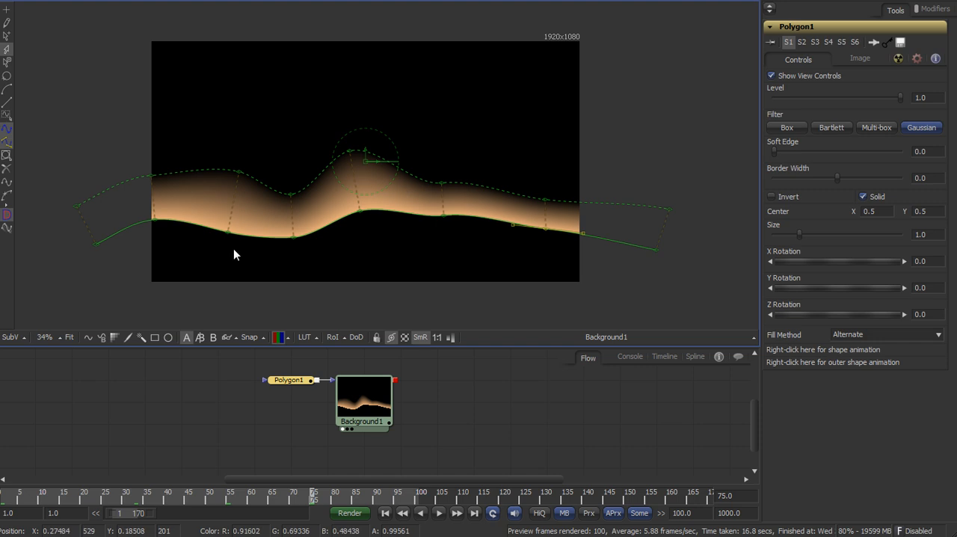
mouse_move(461, 226)
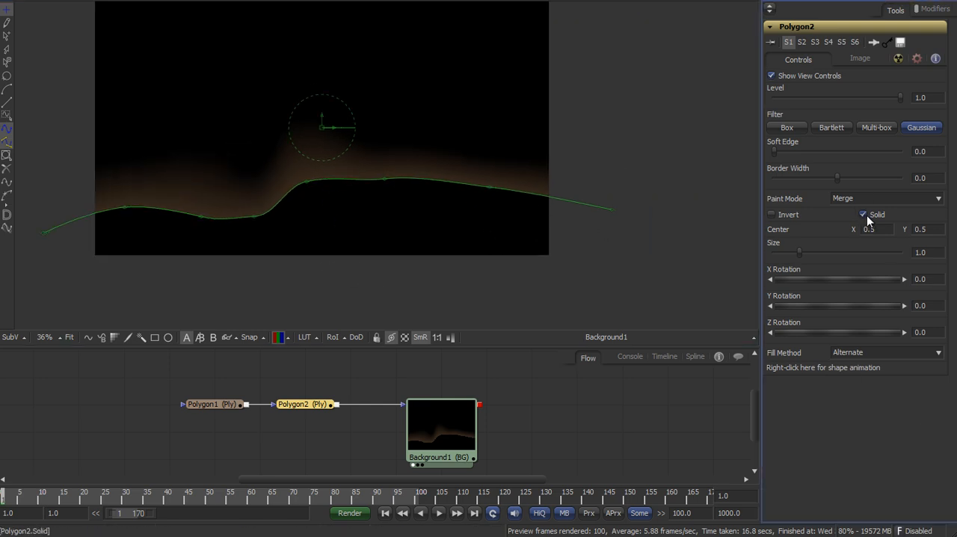
Uncheck Solid on Polygon2 so it traces the wave as an unfilled curve.
left_click(863, 215)
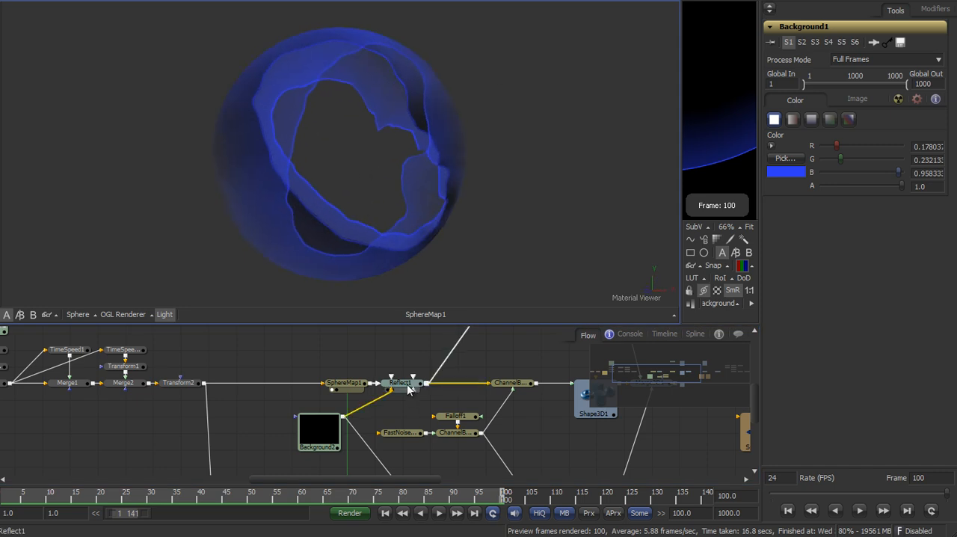
View the SphereMap/Shape3D result showing the plasma wrapped onto the sphere.
left_click(401, 383)
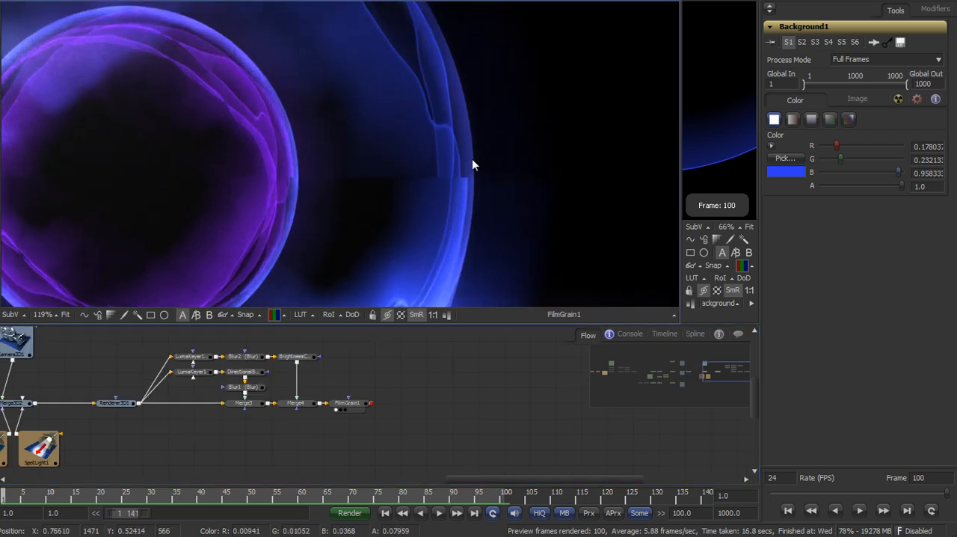
mouse_move(426, 170)
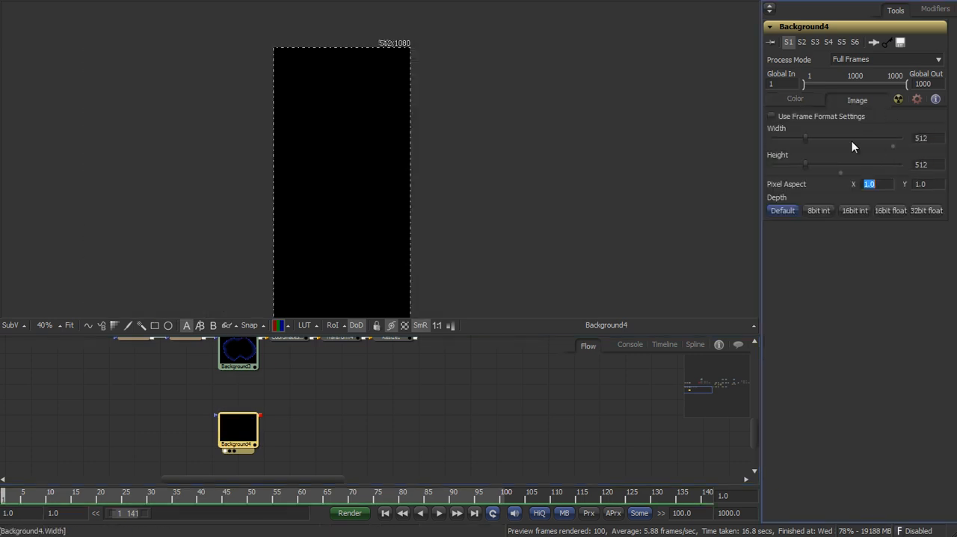
Set Background4 to 512×512 and reshape the closed blob outline of Polygon5.
left_click(796, 98)
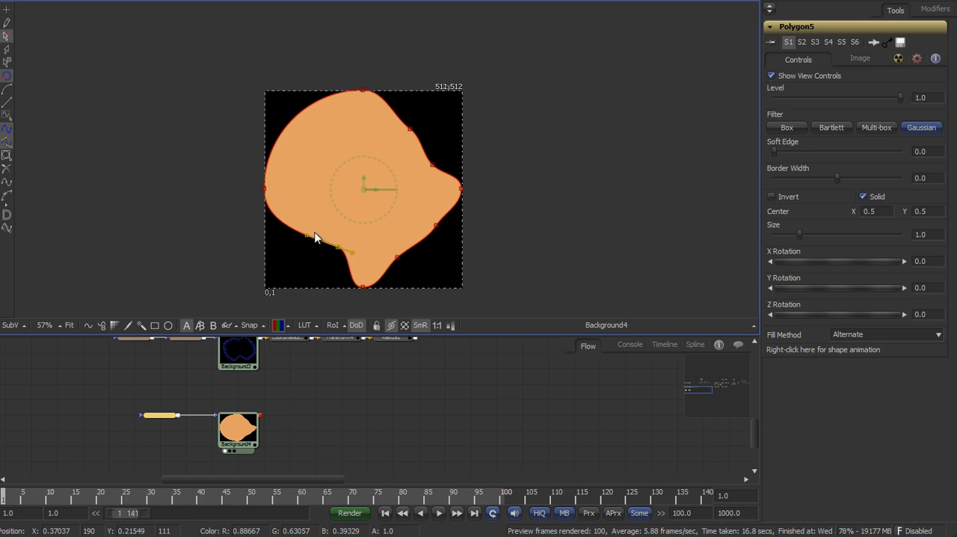
left_click_drag(315, 238, 371, 93)
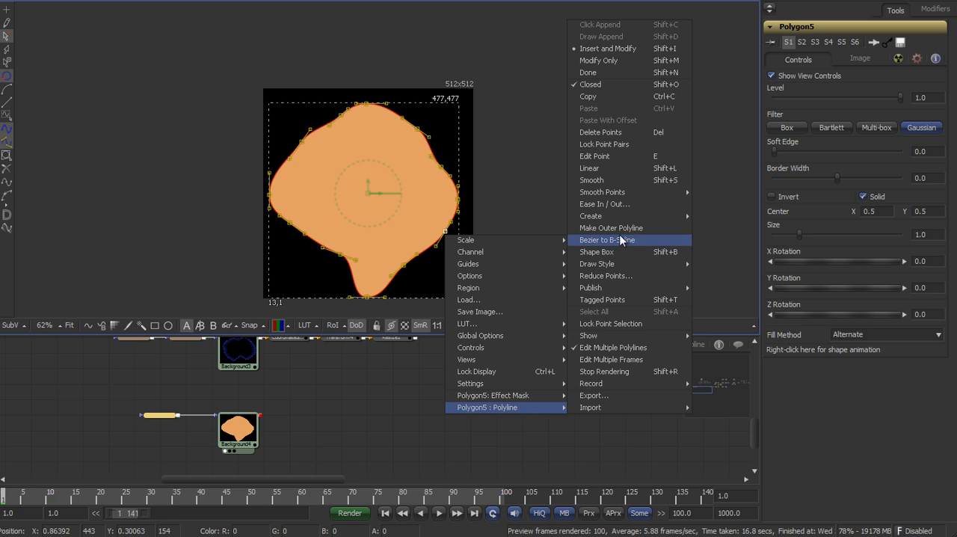
Make an outer polyline on the blob, lower Level to about 0.24, and remove Polygon5Polyline2's animation.
left_click(608, 239)
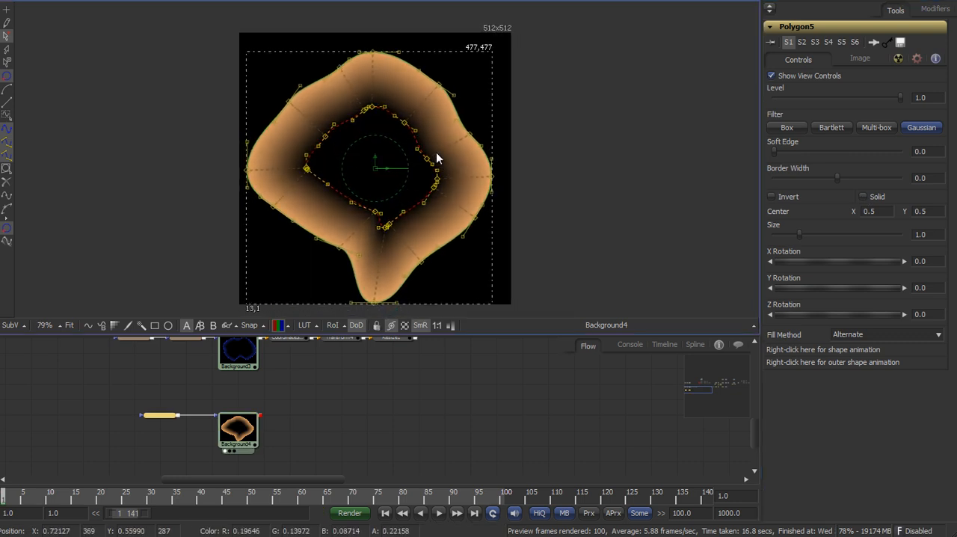
left_click_drag(900, 99, 856, 98)
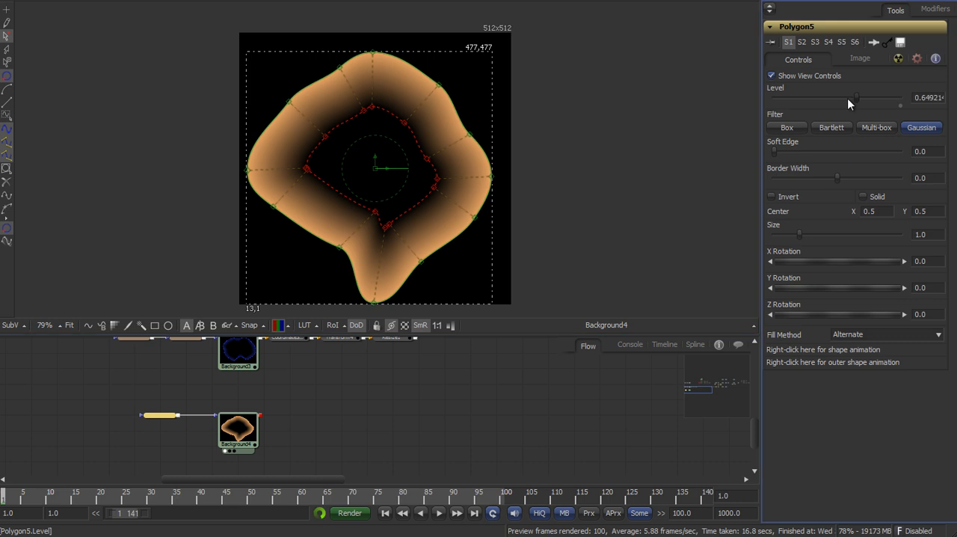
left_click_drag(856, 97, 791, 97)
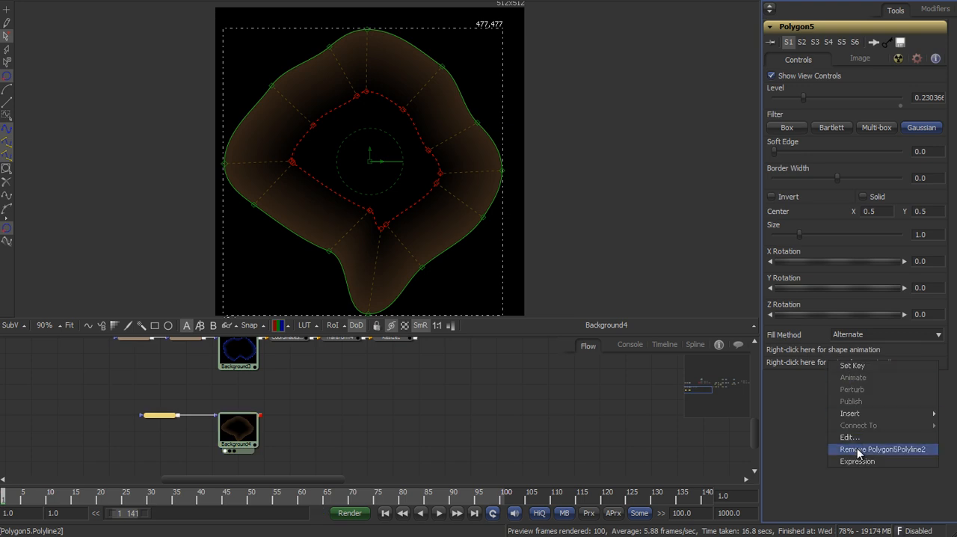
left_click(883, 448)
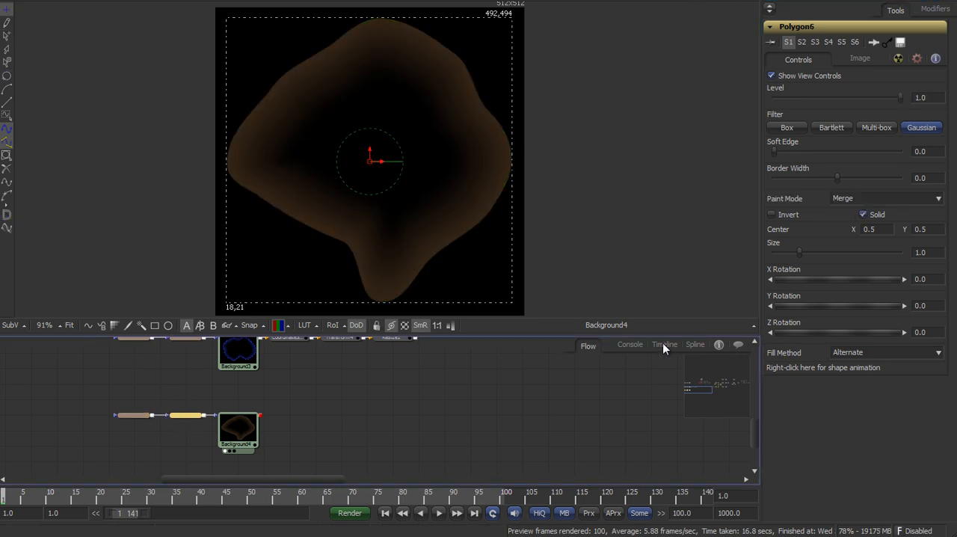
Paste the blob polyline into Polygon6 and raise its Border Width for a thin outline.
right_click(823, 367)
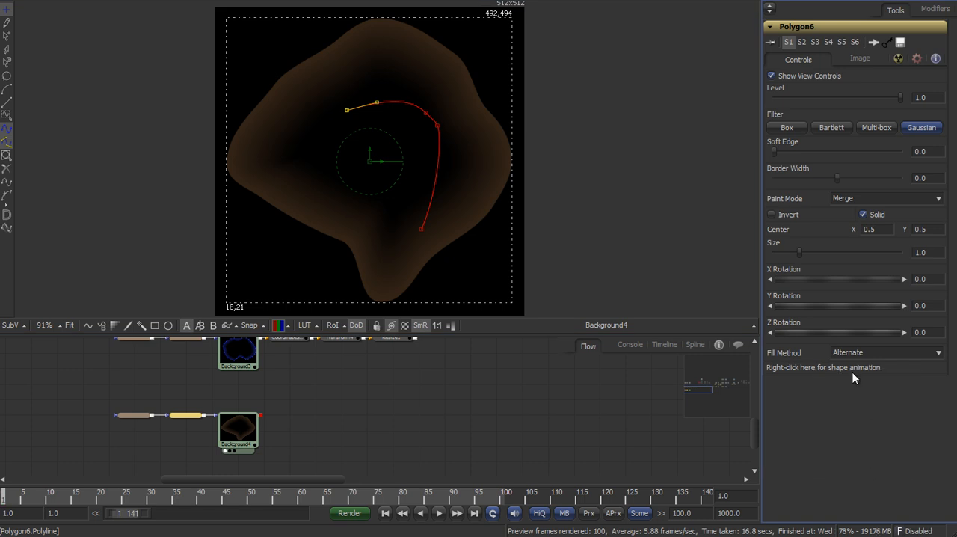
right_click(823, 368)
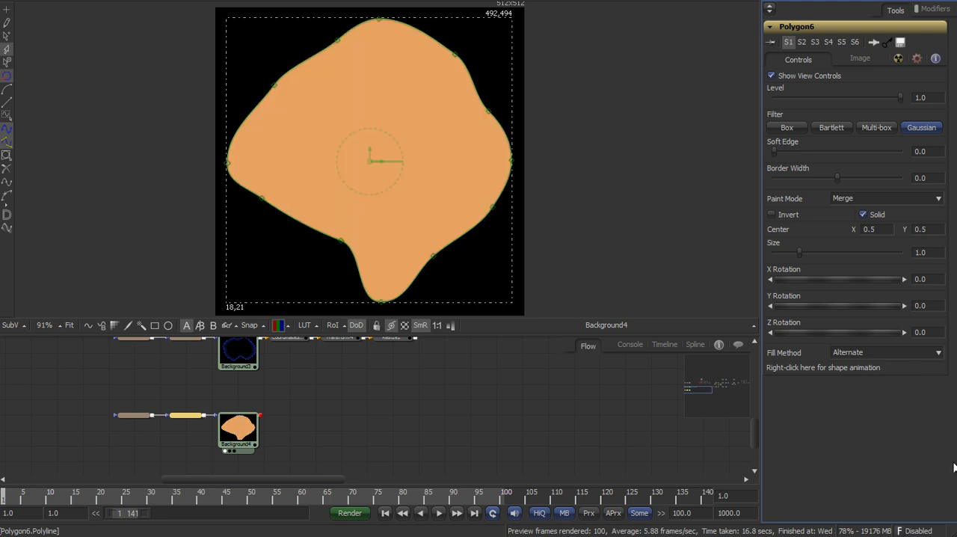
left_click_drag(775, 178, 837, 178)
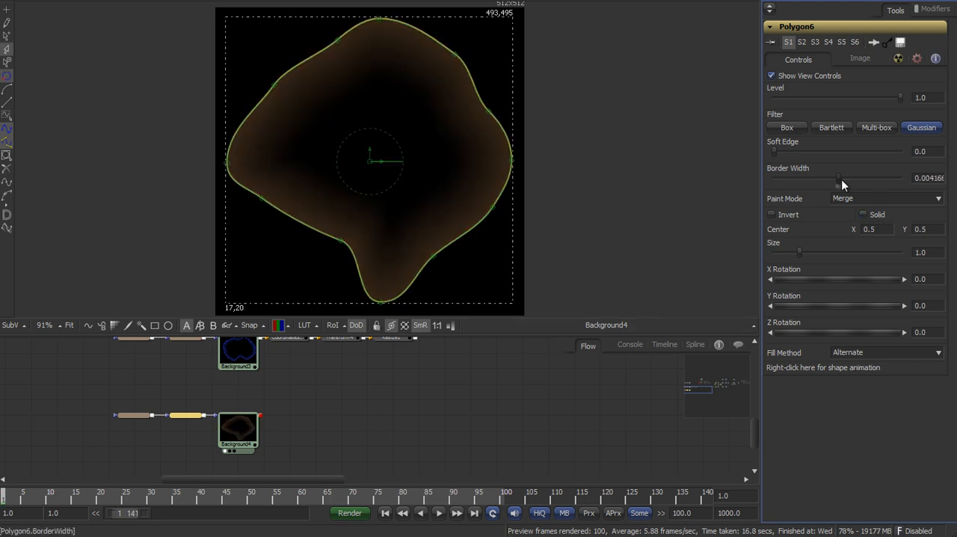
left_click_drag(838, 177, 844, 177)
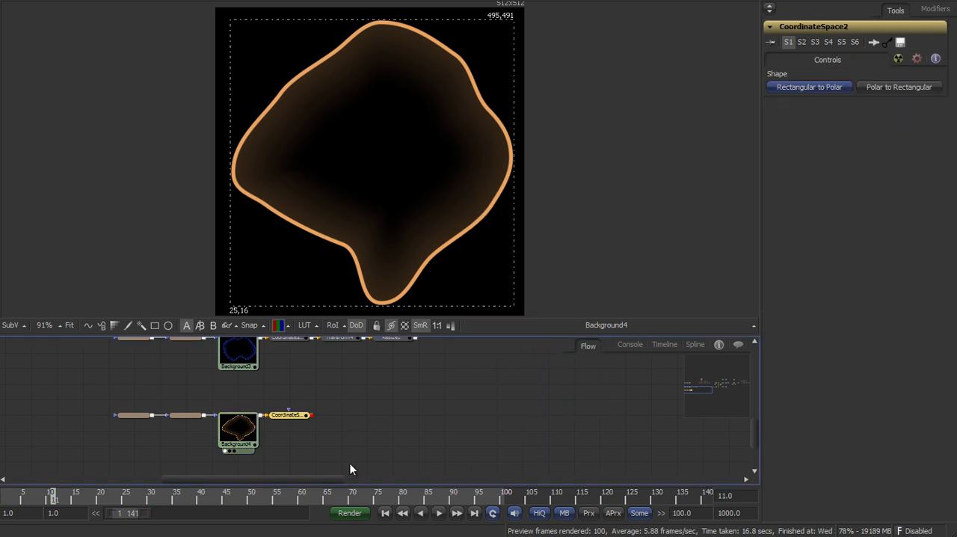
Unwrap the ring Polar to Rectangular, Scale X Size 2.0, and offset the Transform center with Wrap edges.
left_click(809, 87)
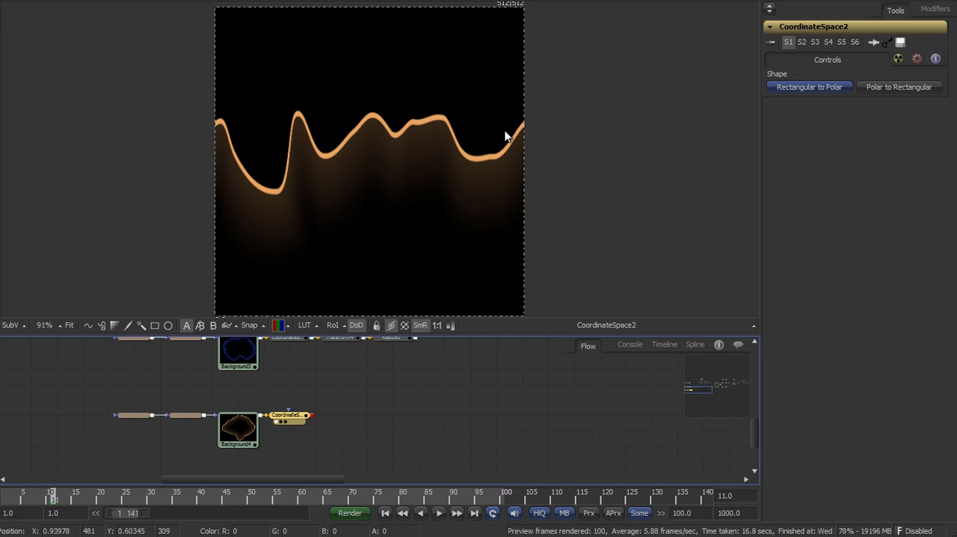
mouse_move(442, 323)
type("sc")
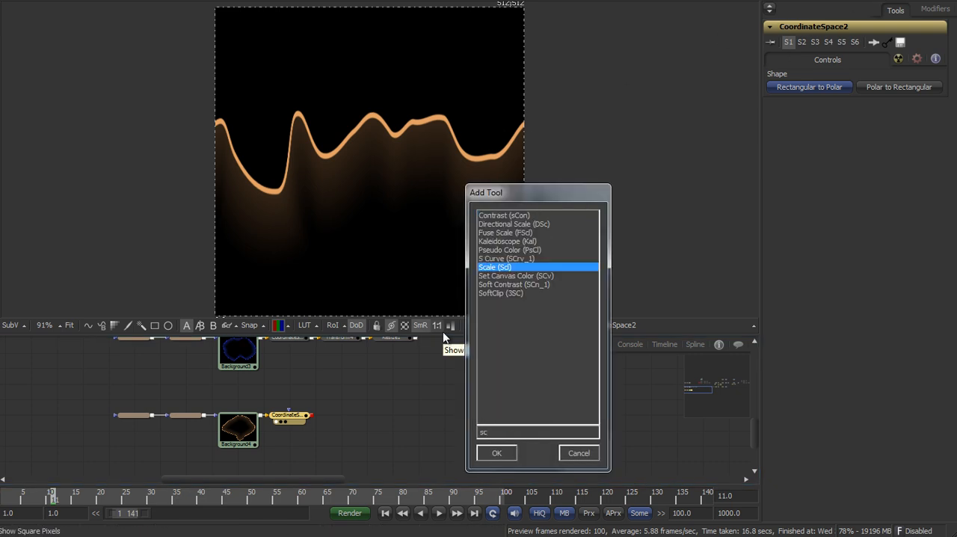
left_click(496, 452)
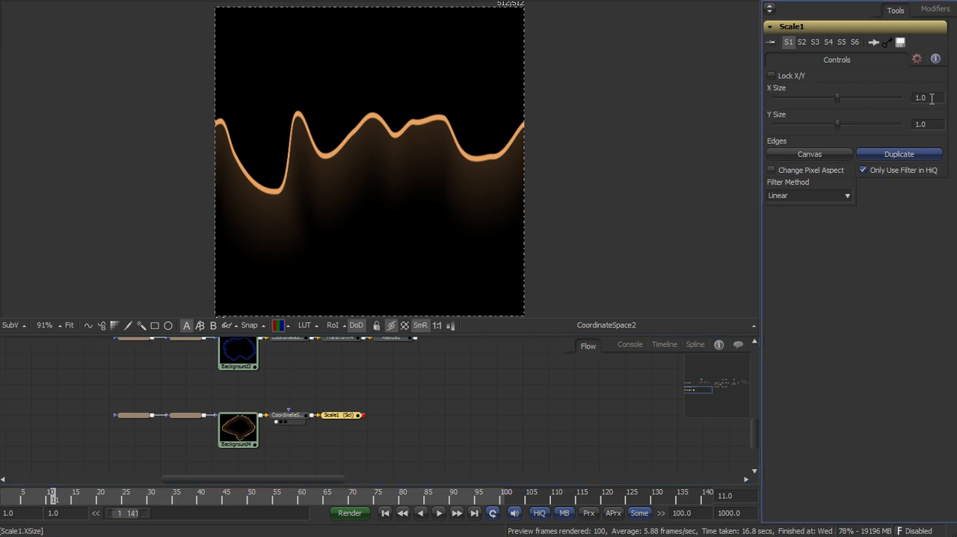
type("2.0")
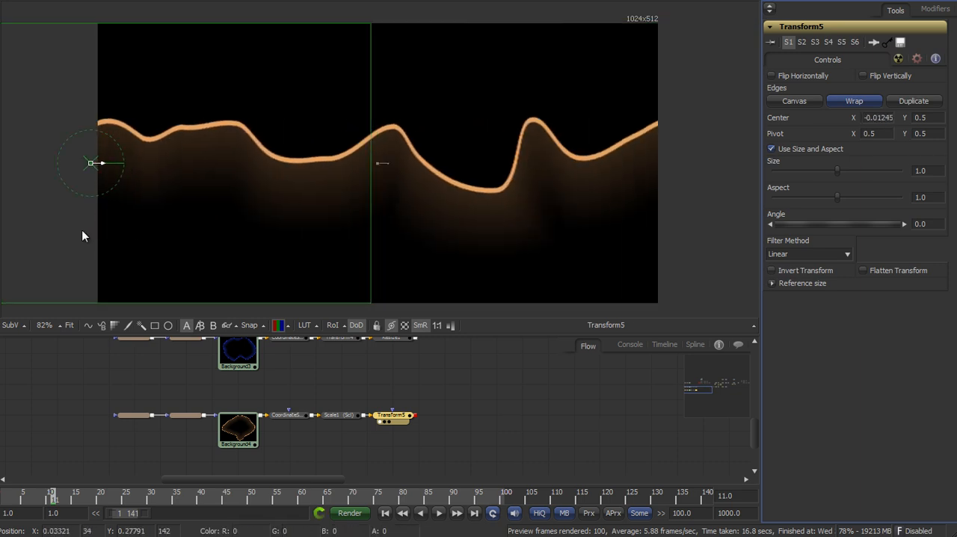
left_click_drag(90, 163, 615, 160)
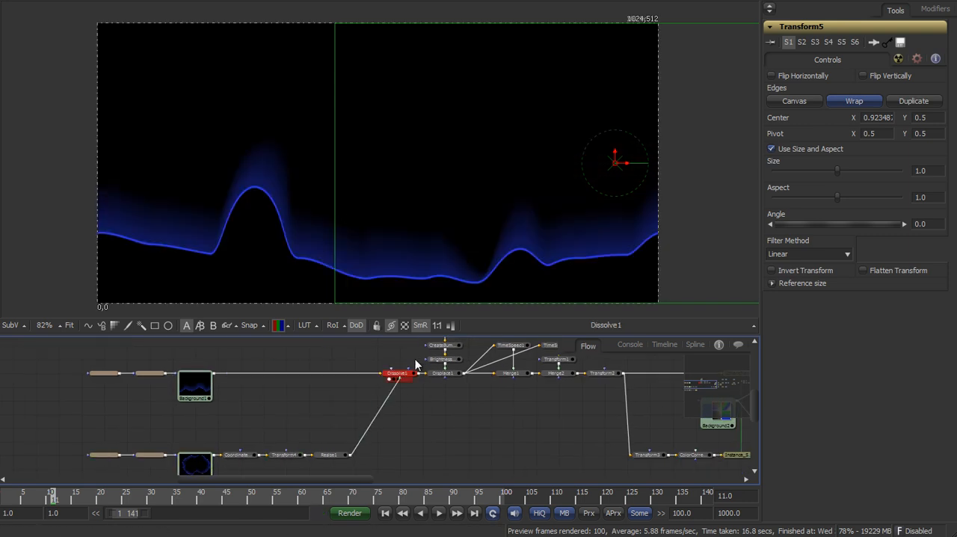
Inspect the Dissolve and glow stages blending the wrap-around wave into the blue plasma.
left_click(396, 374)
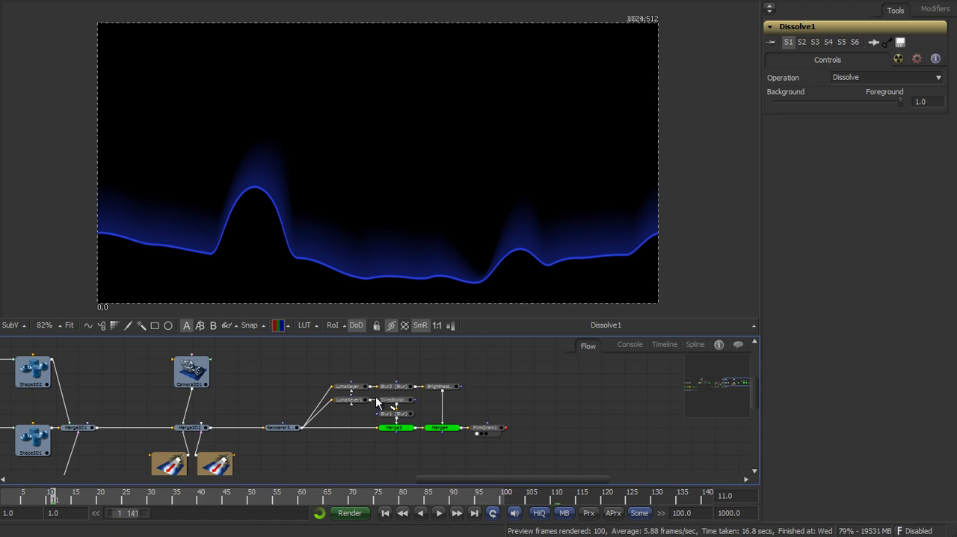
left_click(392, 399)
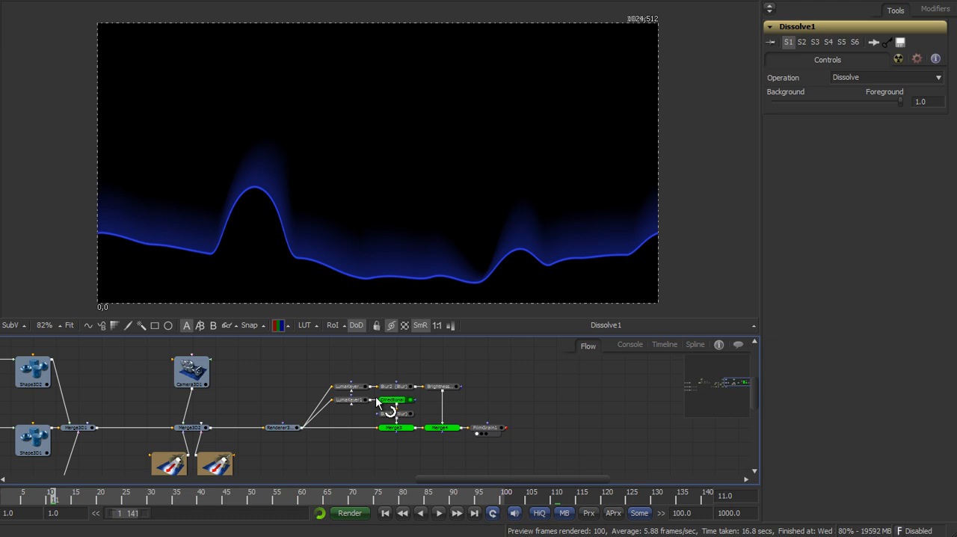